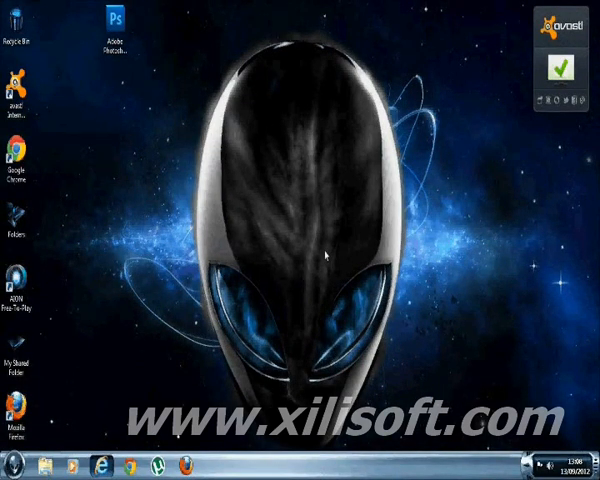
mouse_move(172, 38)
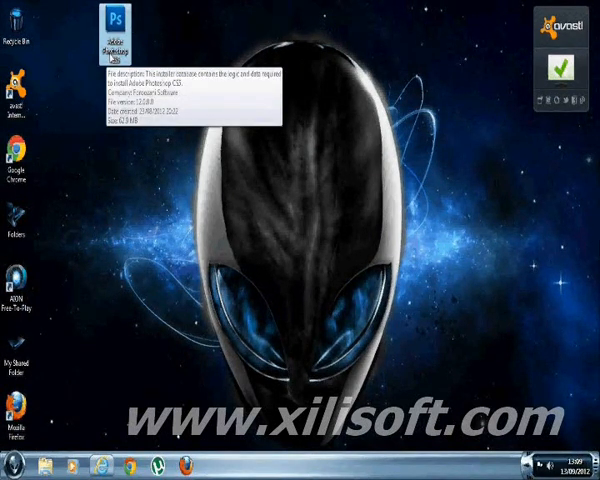
mouse_move(88, 343)
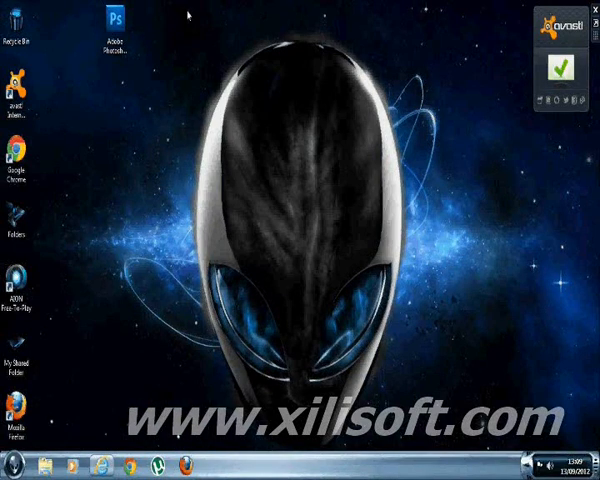
- Launch the Adobe Photoshop CS5 installer from its desktop icon
click(112, 25)
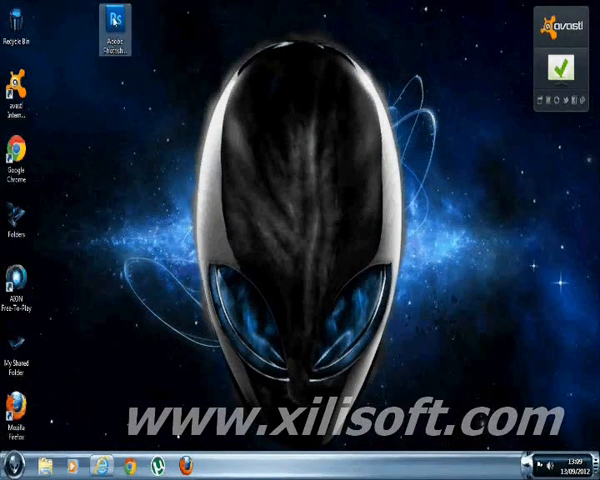
double_click(108, 38)
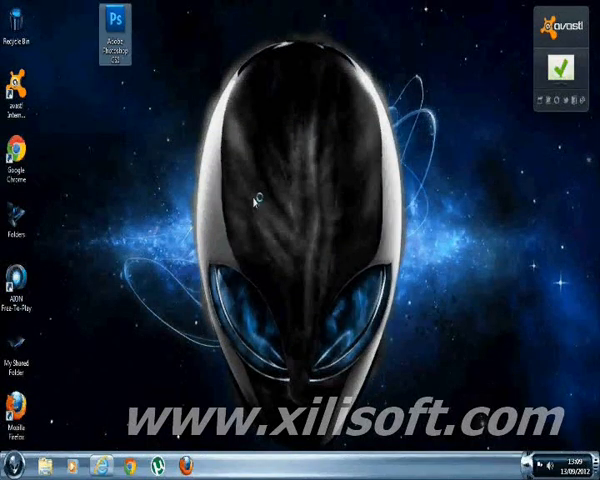
double_click(106, 38)
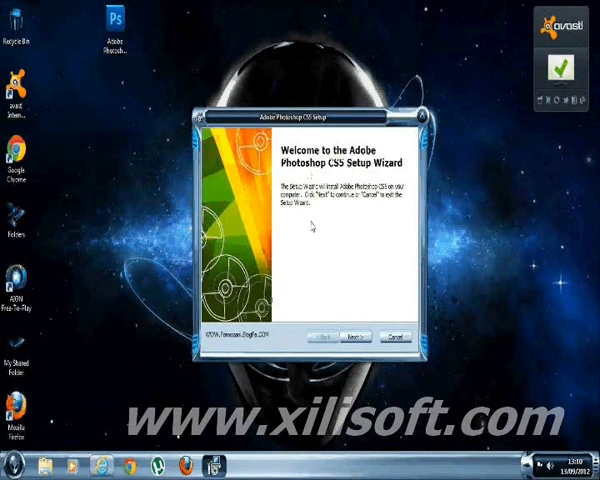
- Pass the welcome page, keep the default install folder, and finish the wizard
click(357, 334)
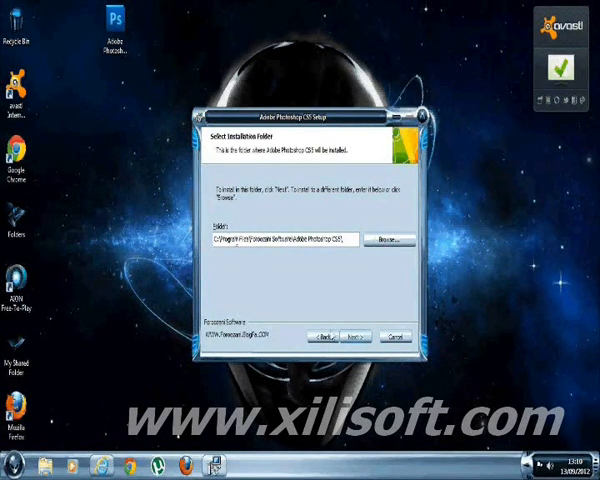
click(358, 331)
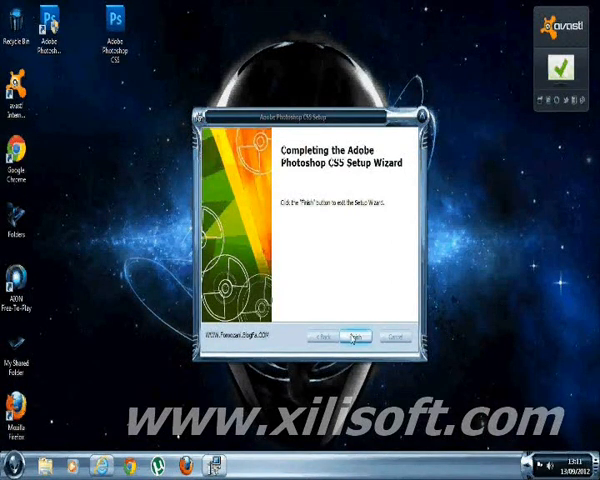
click(353, 336)
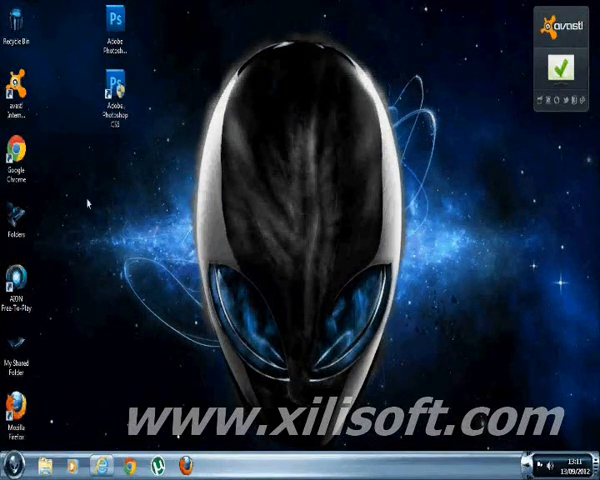
mouse_move(165, 357)
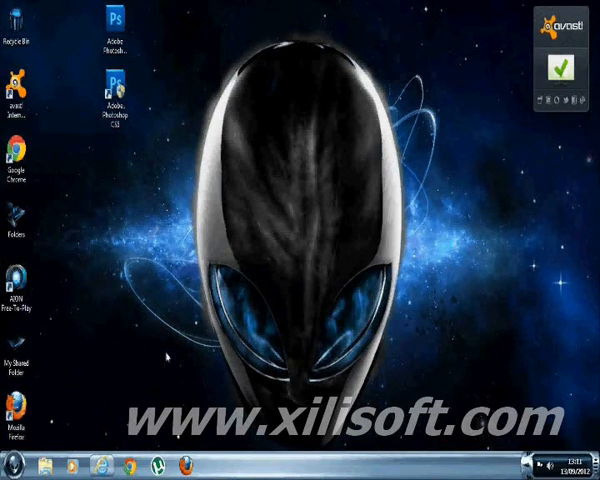